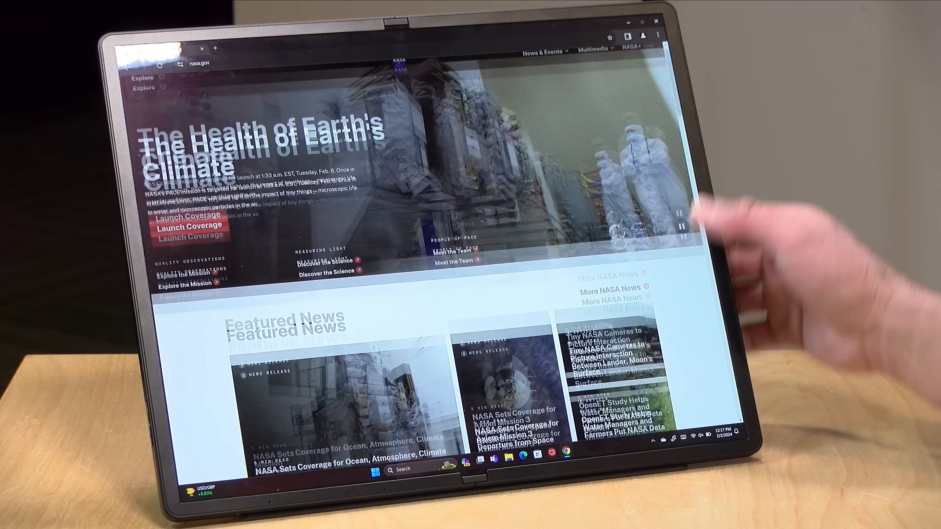
Step: Read through the Axiom Mission 3 departure news story on NASA.gov
{"action": "left_click", "coordinate": [509, 430]}
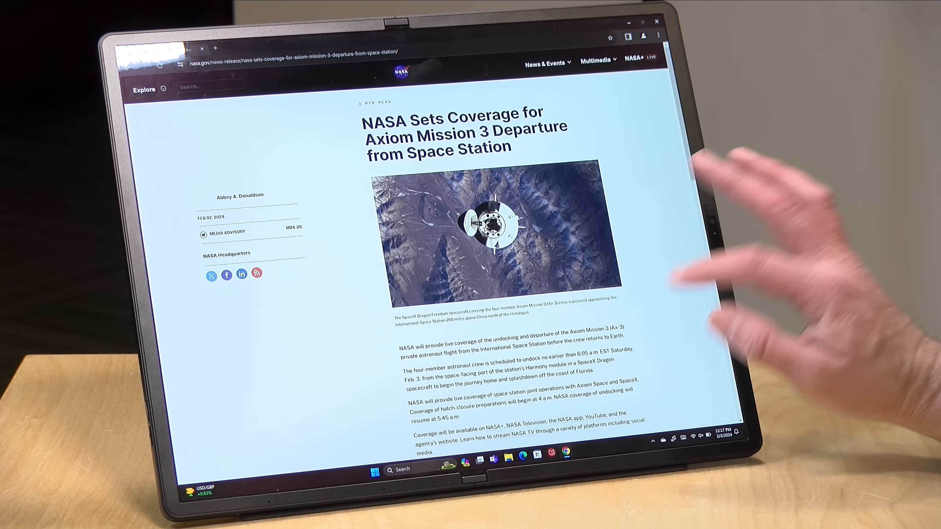
{"action": "scroll", "scroll_direction": "down", "scroll_amount": 3}
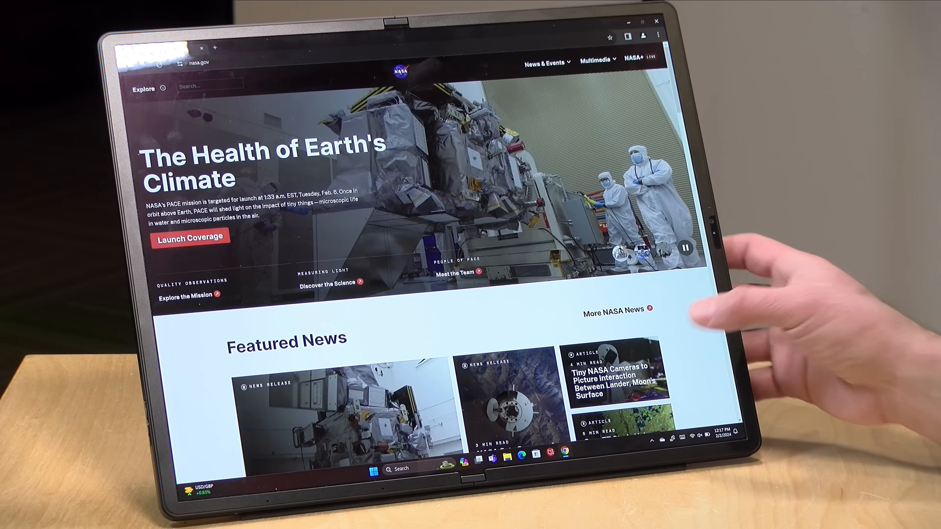
{"action": "scroll", "scroll_direction": "down", "scroll_amount": 3}
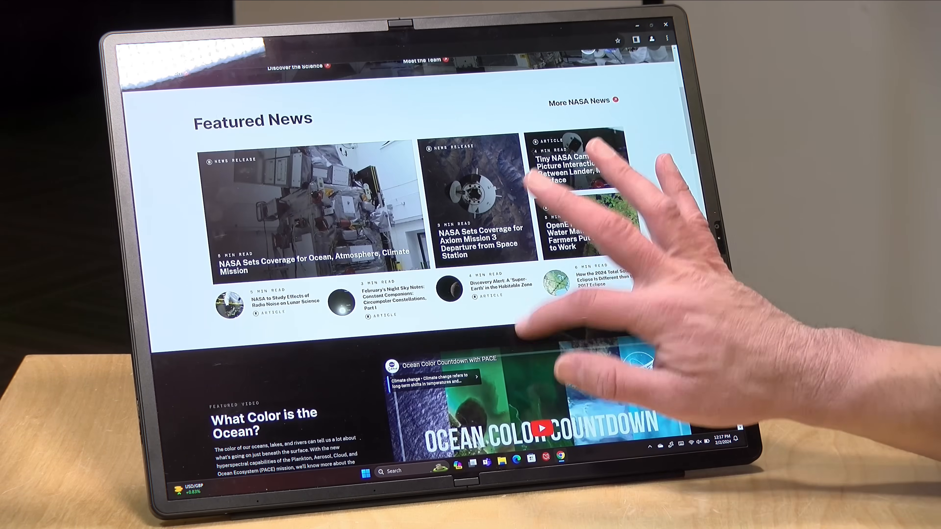
Step: Switch to the 'Discovery Alert: A Super-Earth in the Habitable Zone' article and return to its headline
{"action": "left_click", "coordinate": [498, 285]}
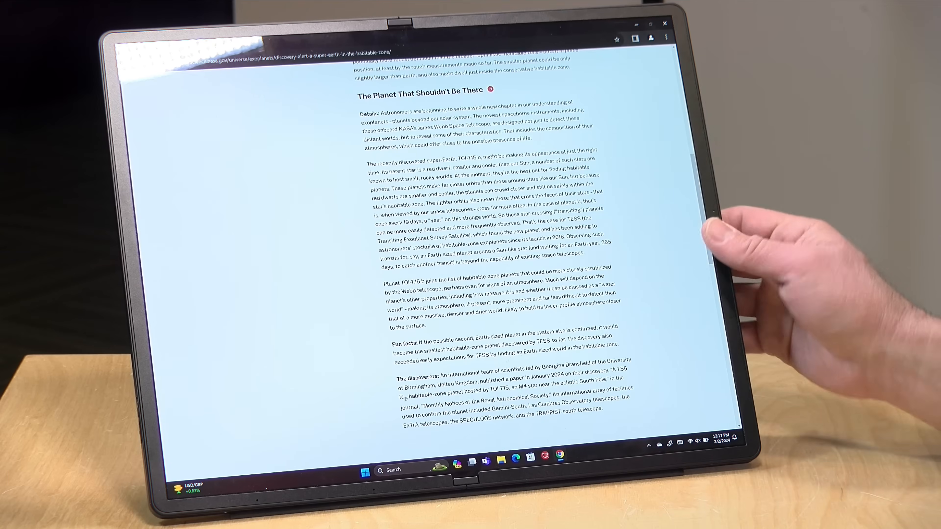
{"action": "scroll", "scroll_direction": "up", "scroll_amount": 3}
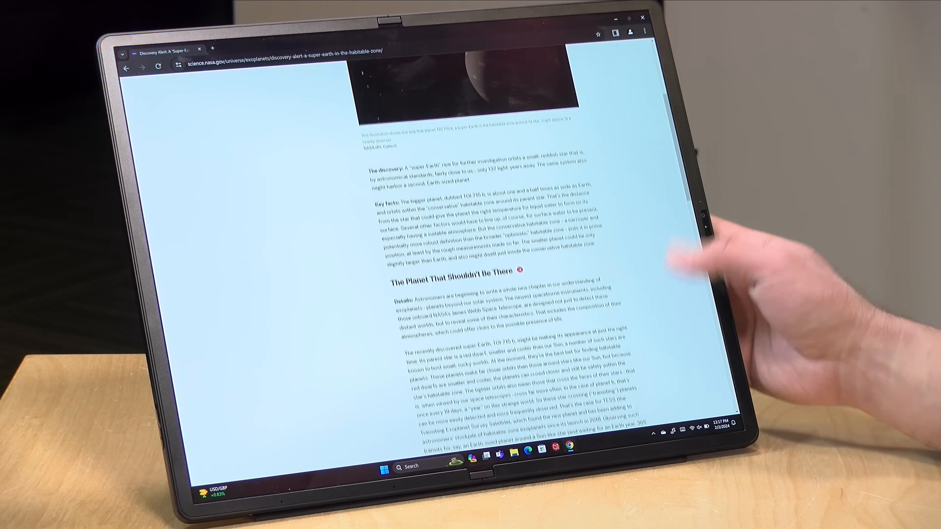
{"action": "scroll", "scroll_direction": "up", "scroll_amount": 3}
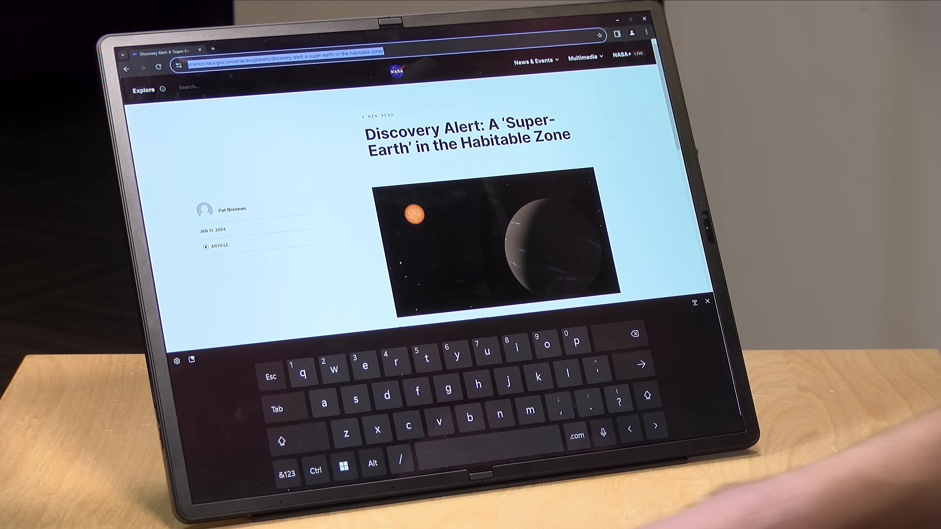
Step: Enter lon.tv in the address bar and follow the suggestion to the Lon.TV YouTube channel
{"action": "type", "text": "ki"}
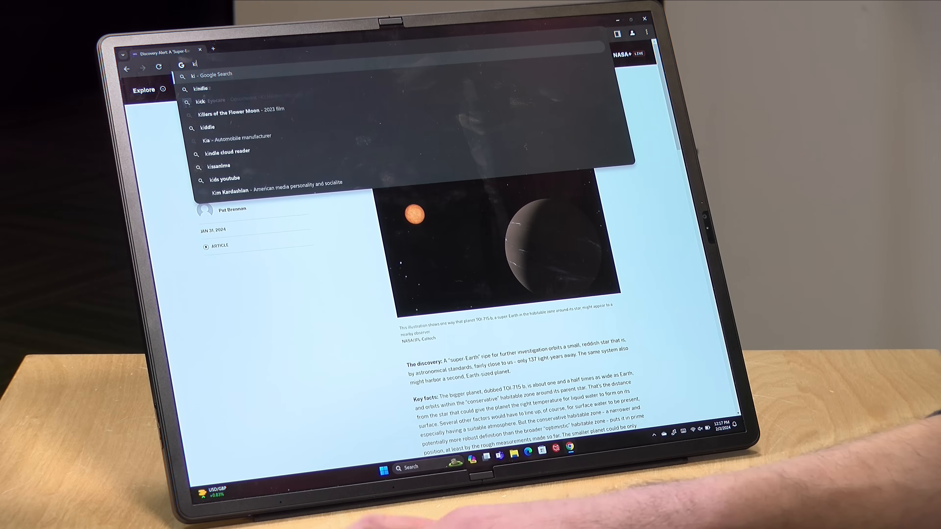
{"action": "type", "text": "lon.tv"}
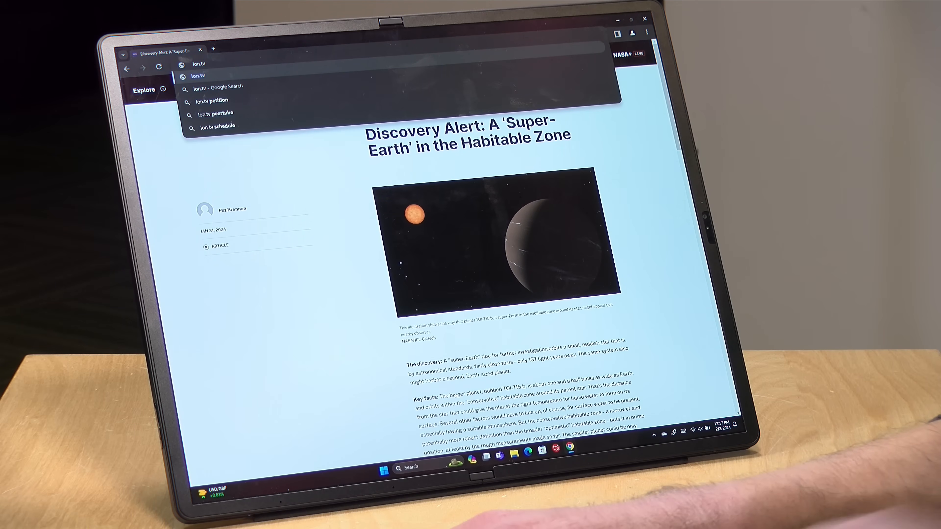
{"action": "left_click", "coordinate": [196, 76]}
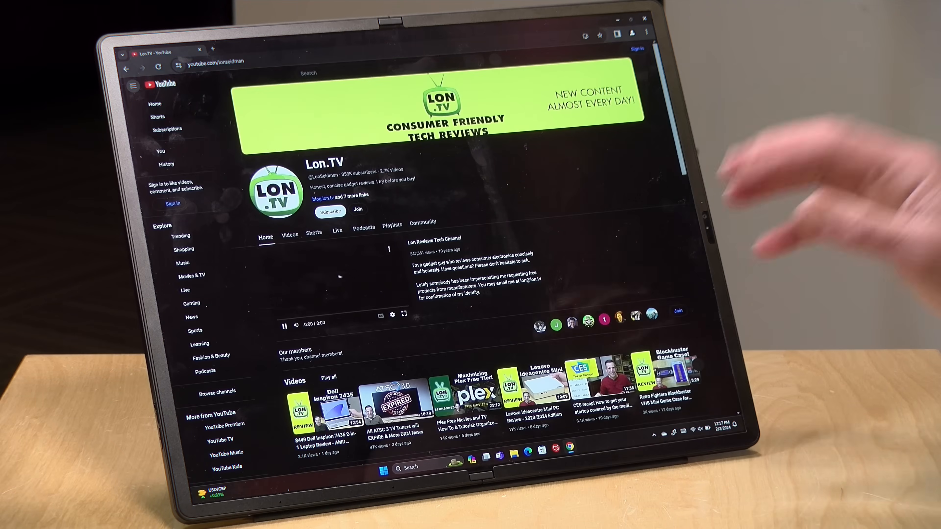